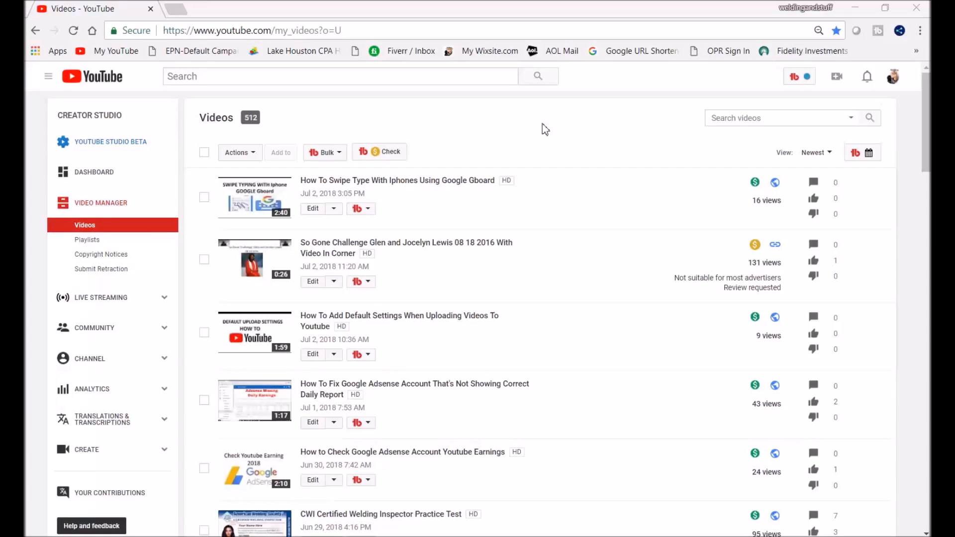
# Step: Open YouTube Studio's Upload video page and its file picker
pyautogui.click(836, 76)
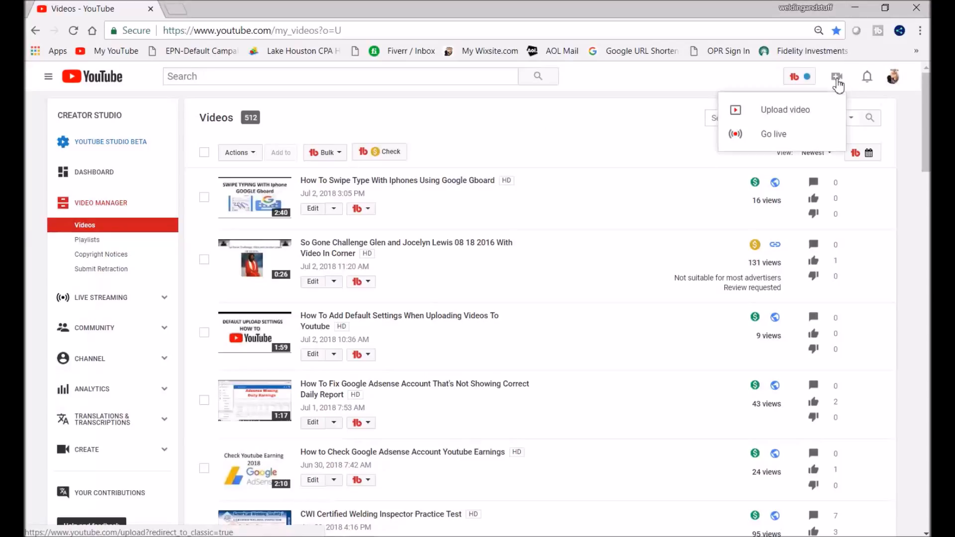
pyautogui.click(784, 109)
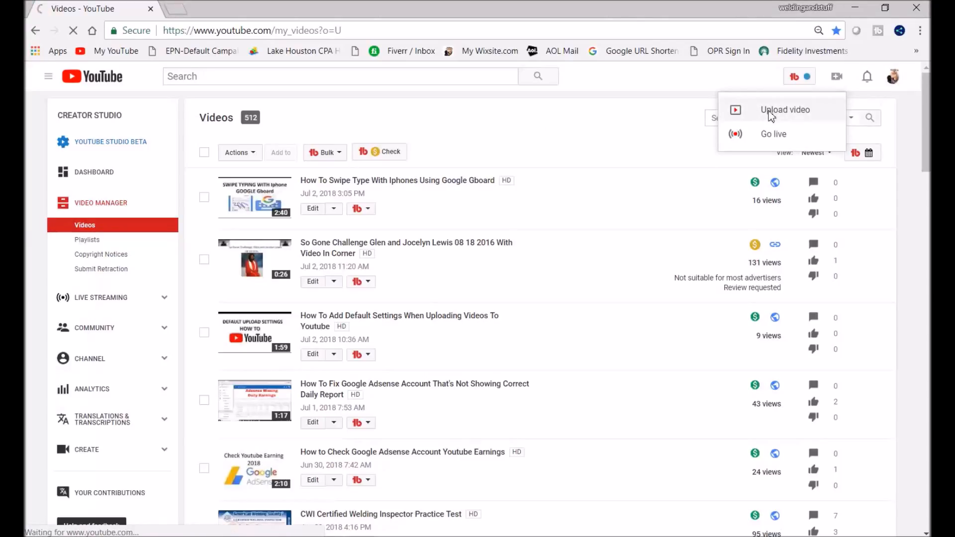
pyautogui.click(785, 109)
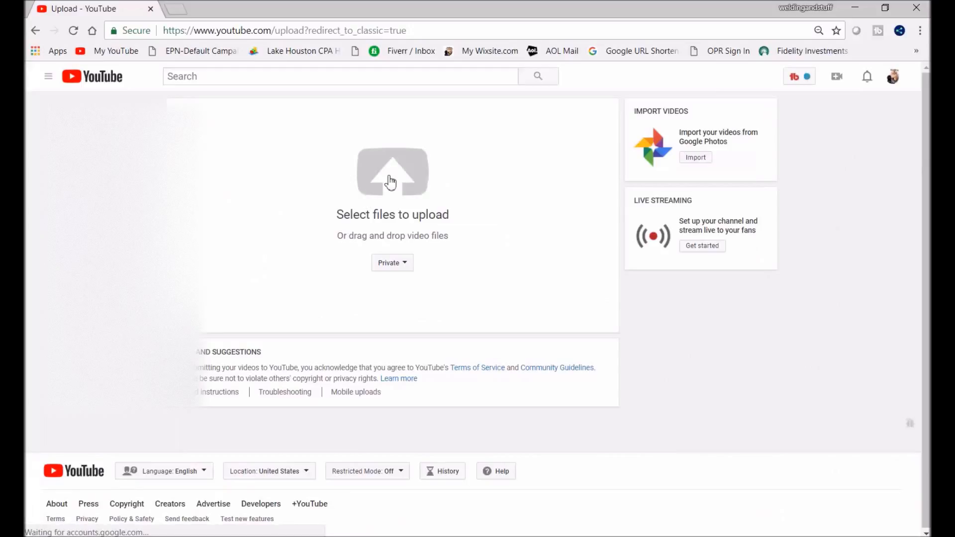
pyautogui.click(392, 172)
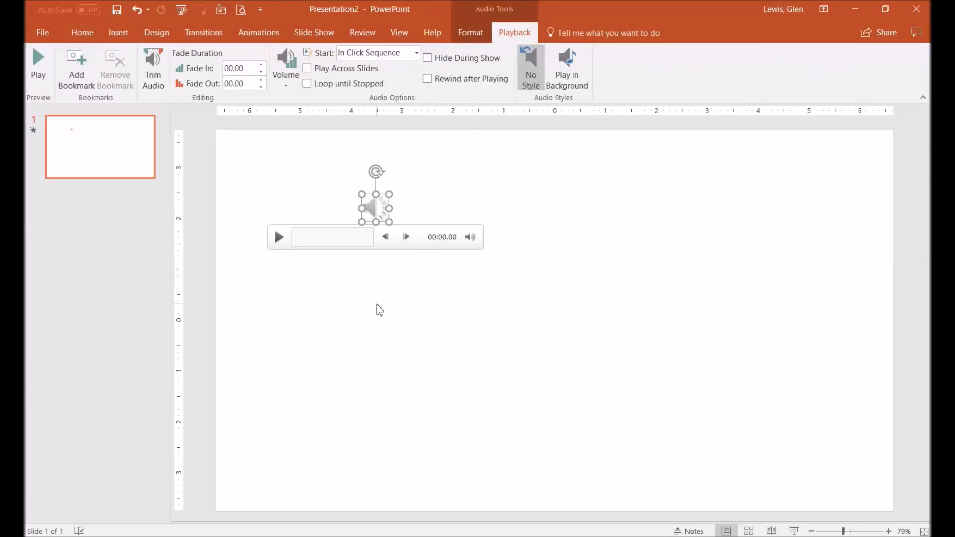
pyautogui.moveTo(328, 254)
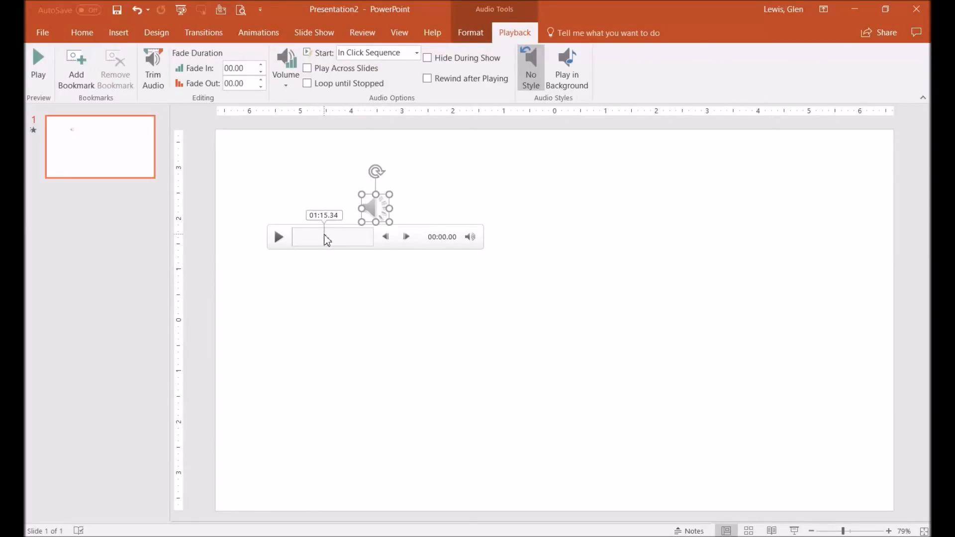
# Step: Select the slide's audio clip and enable Hide During Show in Playback settings
pyautogui.click(83, 33)
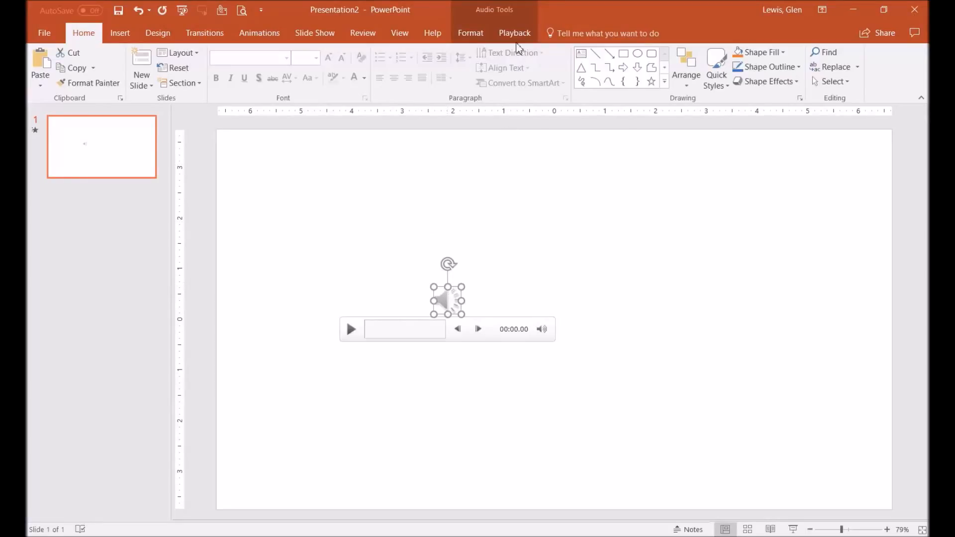
pyautogui.click(514, 33)
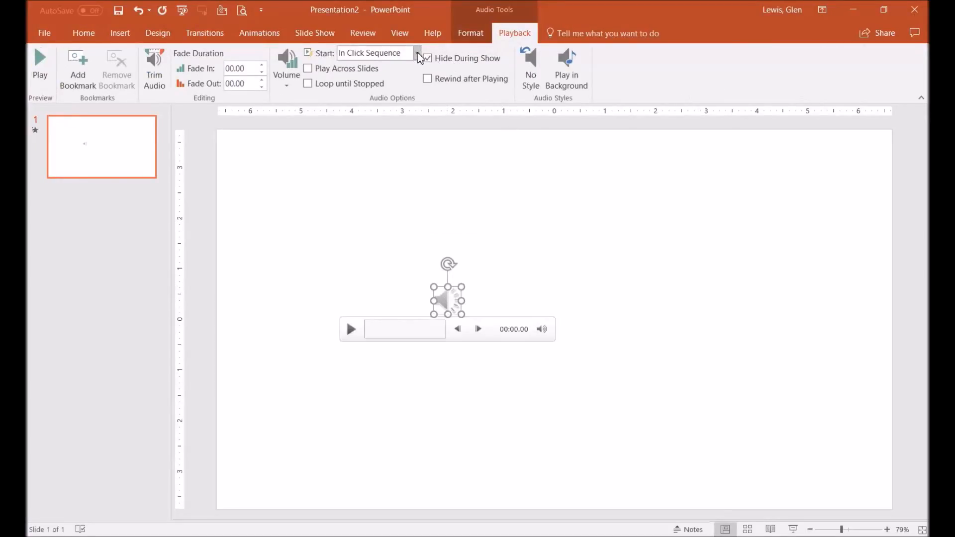
pyautogui.click(377, 53)
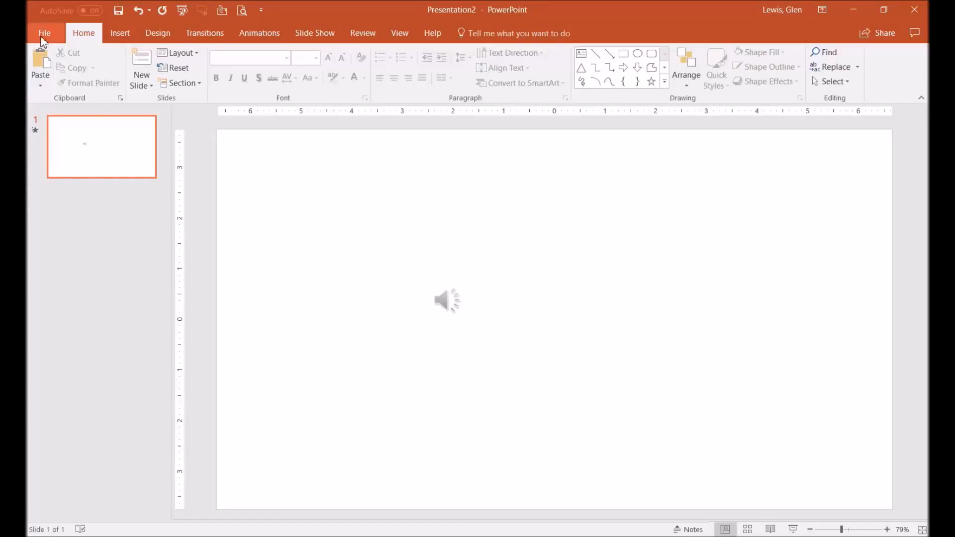
# Step: Create a video via File > Export, saving it as 'How to convert audio to video'
pyautogui.click(44, 33)
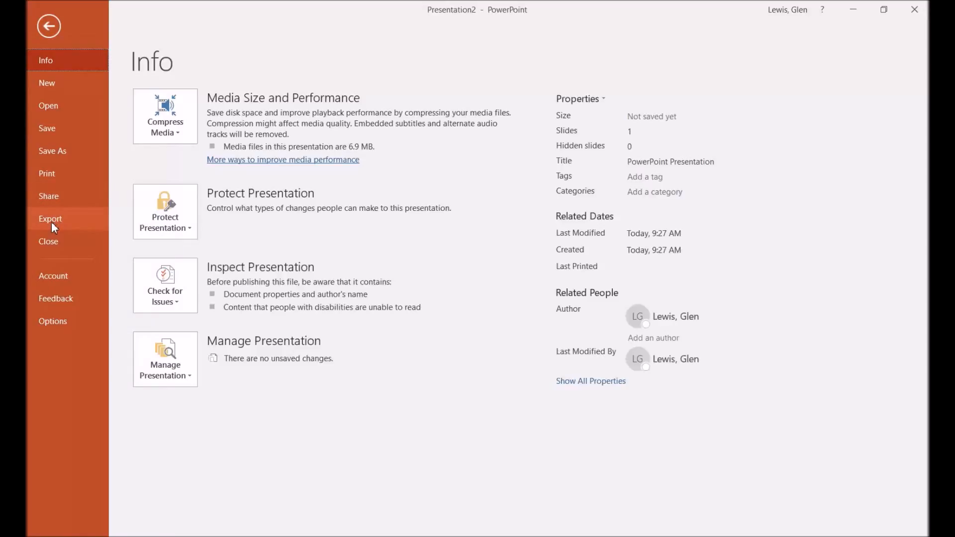
pyautogui.click(50, 219)
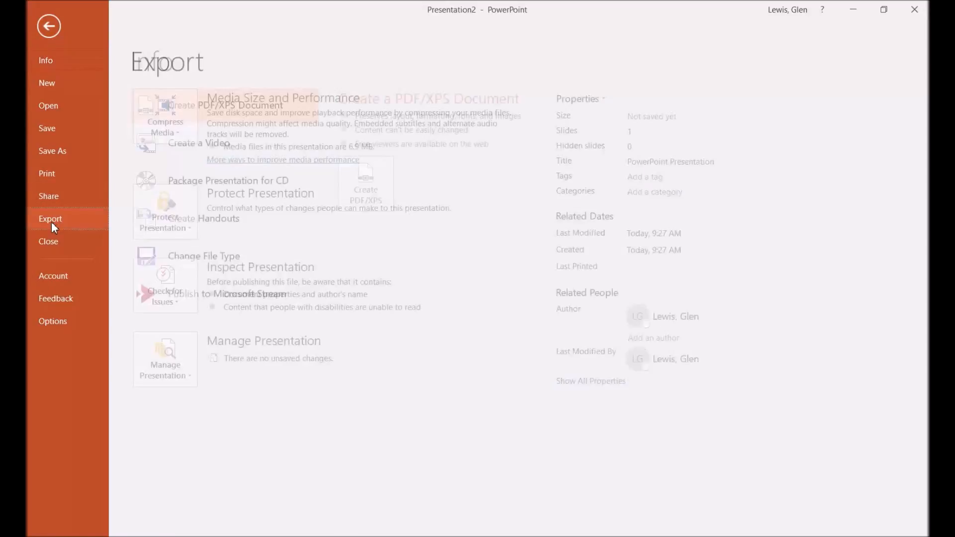
pyautogui.click(199, 143)
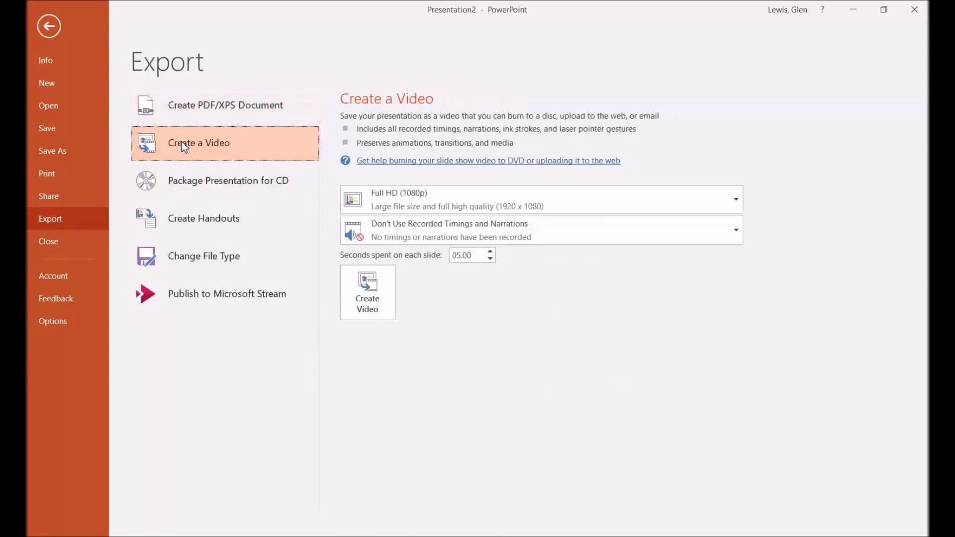
pyautogui.click(366, 293)
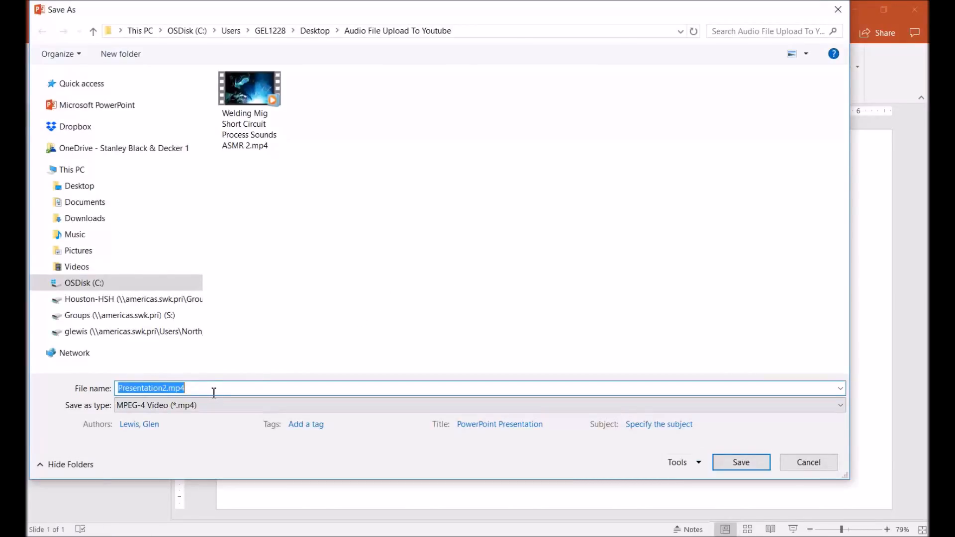
pyautogui.write('How')
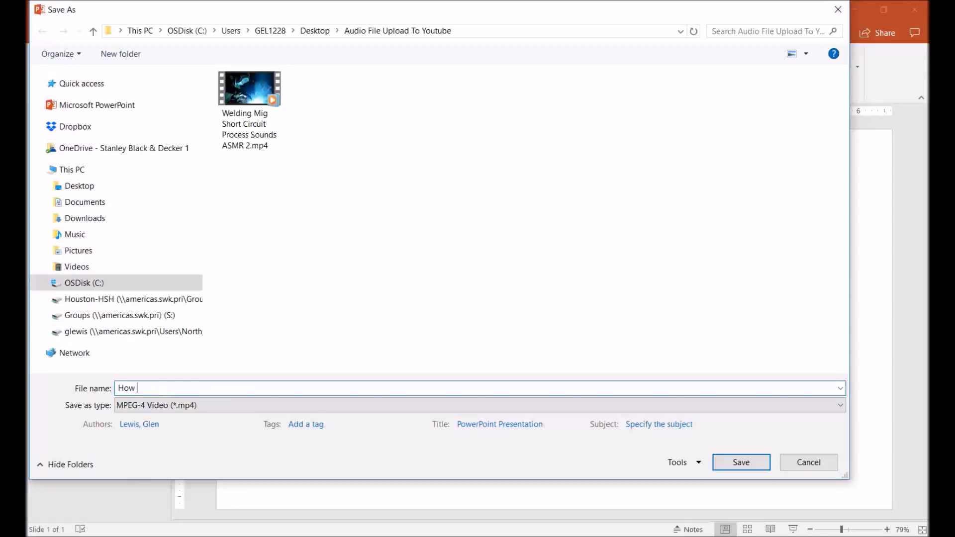
pyautogui.write('to convert')
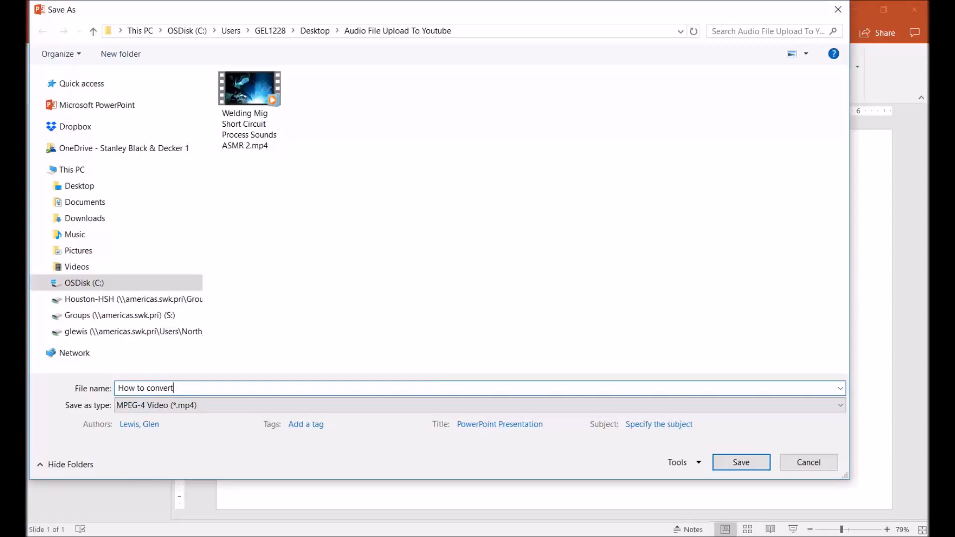
pyautogui.write('audio to')
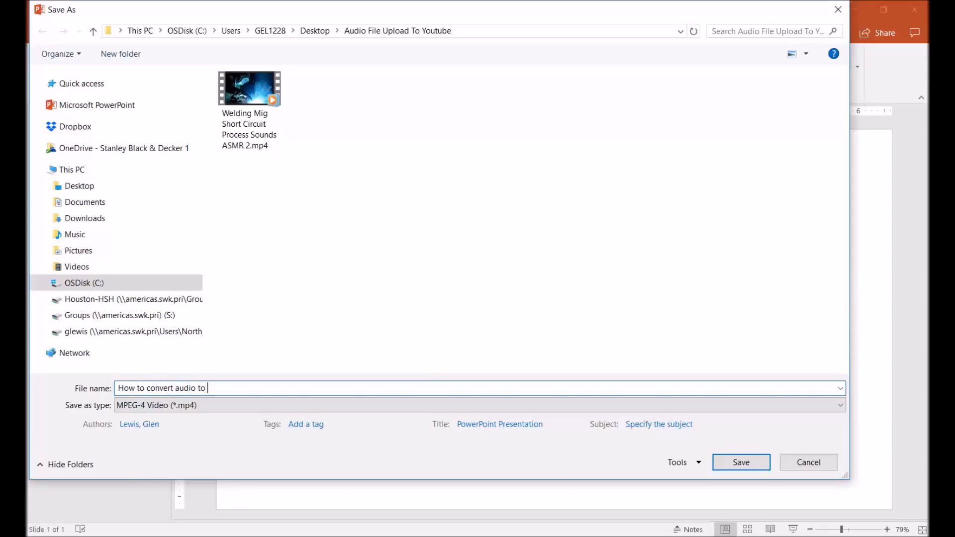
pyautogui.write('video')
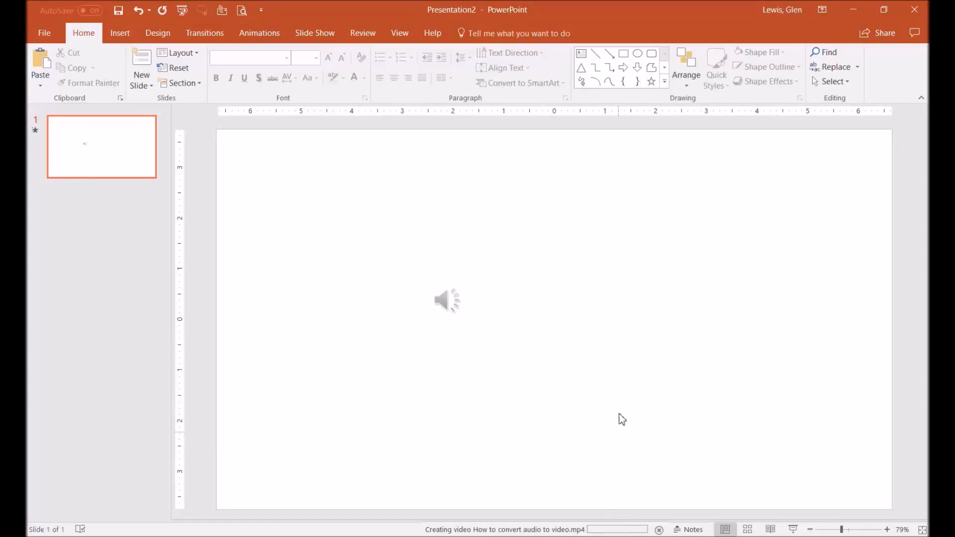
pyautogui.moveTo(654, 466)
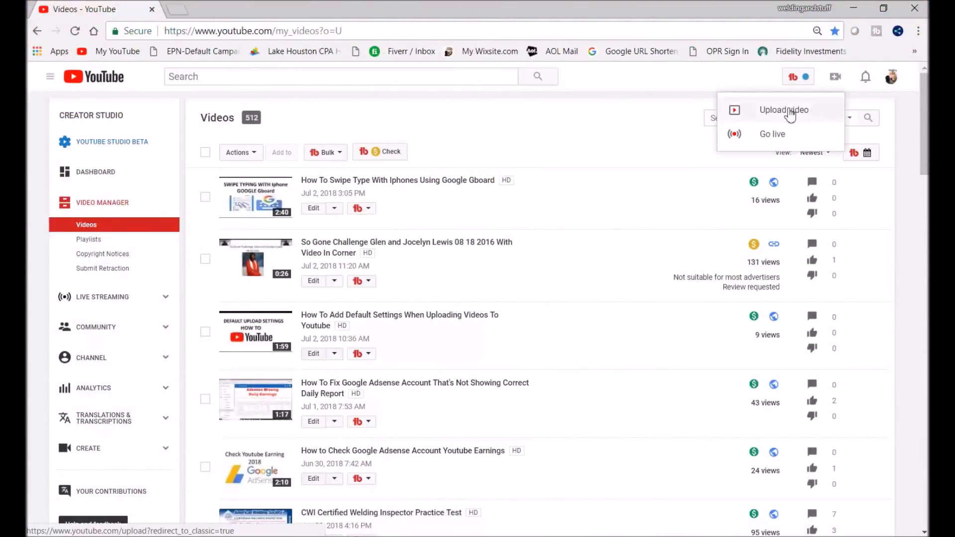
# Step: Upload 'How to convert audio to video.mp4' to YouTube Studio
pyautogui.click(784, 110)
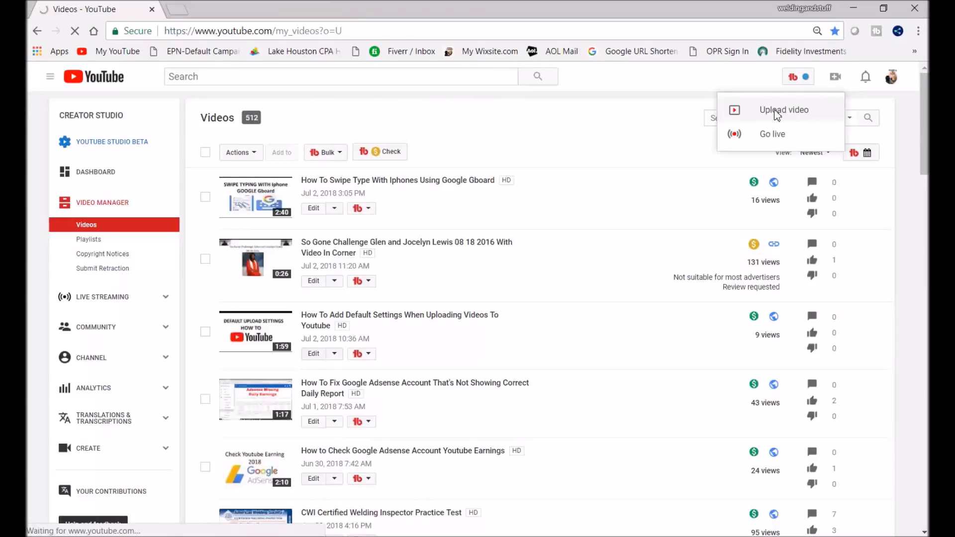
pyautogui.click(784, 110)
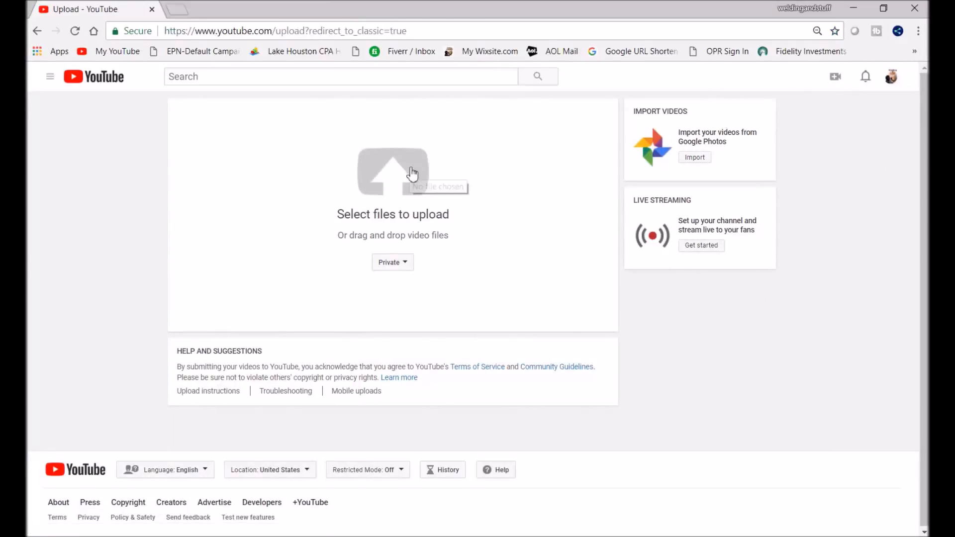
pyautogui.click(393, 171)
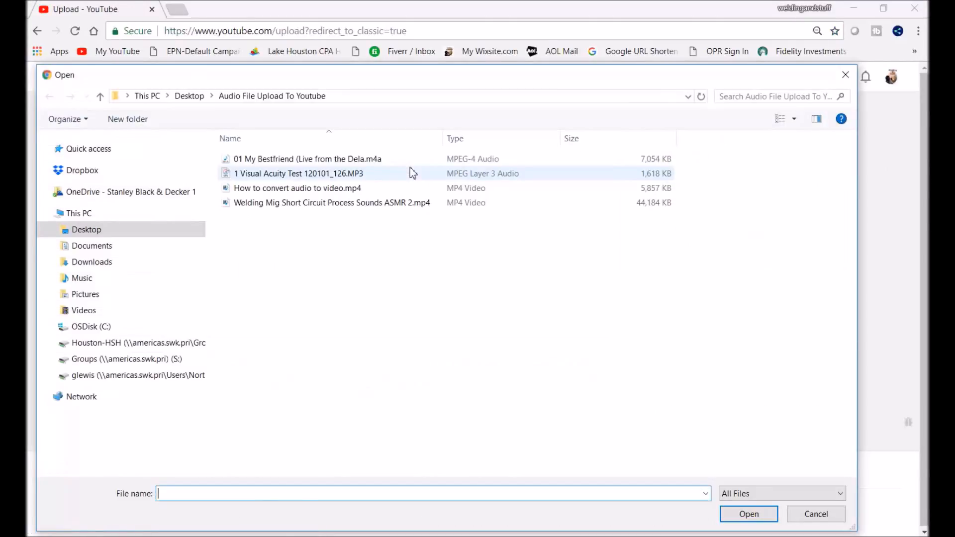
pyautogui.click(297, 187)
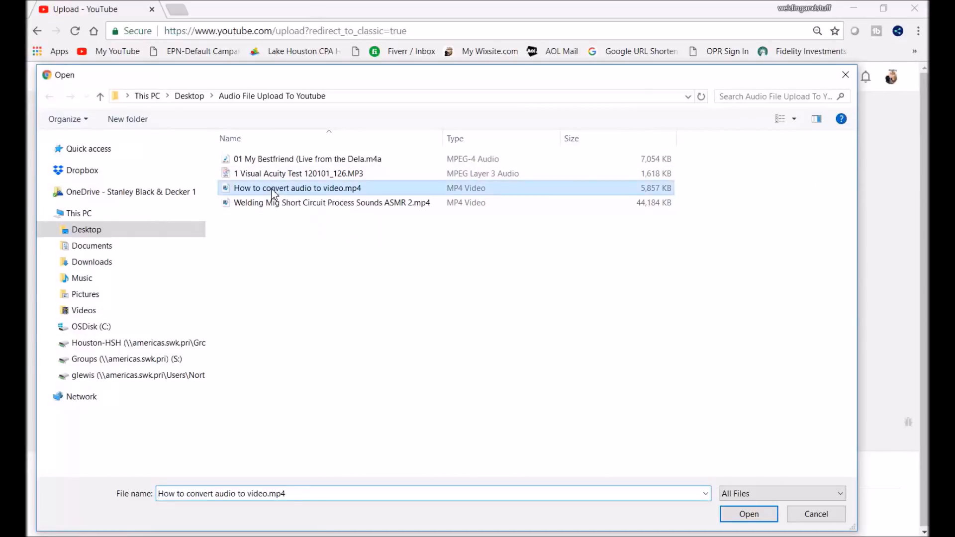
pyautogui.click(748, 514)
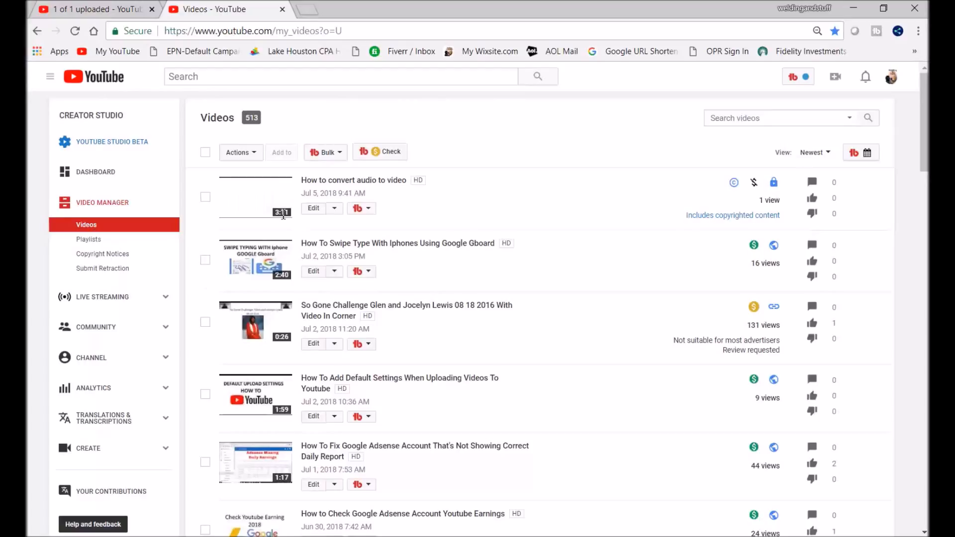
pyautogui.moveTo(168, 235)
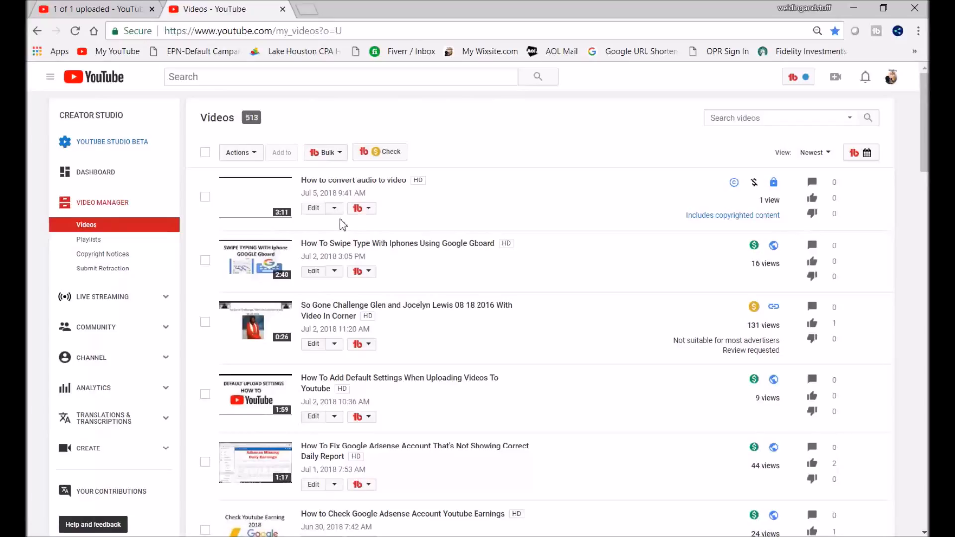
pyautogui.moveTo(729, 230)
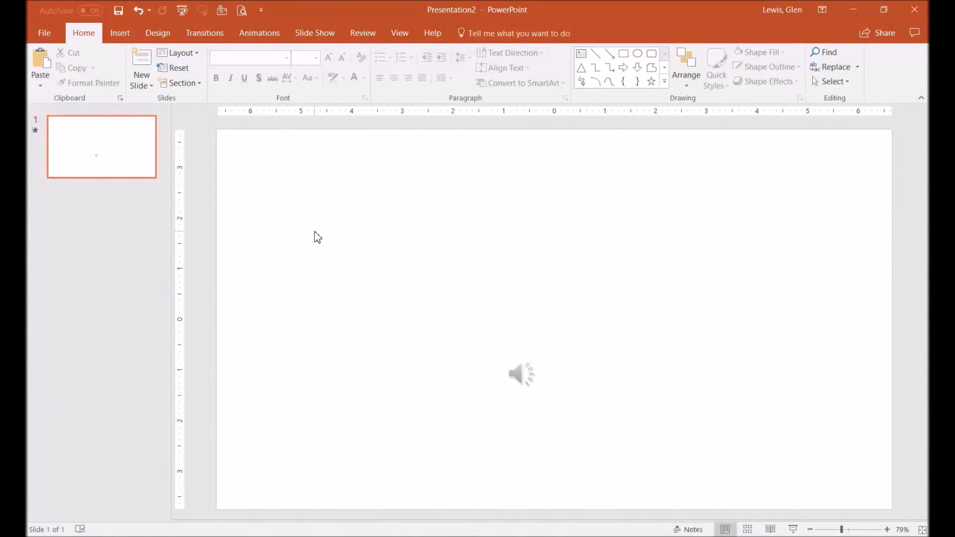
# Step: Paste the colourful MUSIC picture and stretch it to fill the slide
pyautogui.rightClick(317, 236)
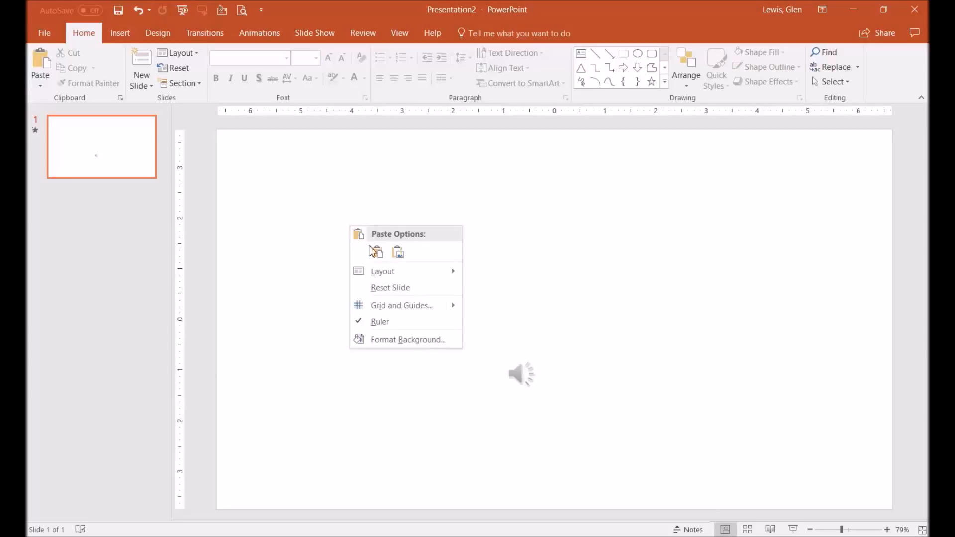
pyautogui.click(375, 252)
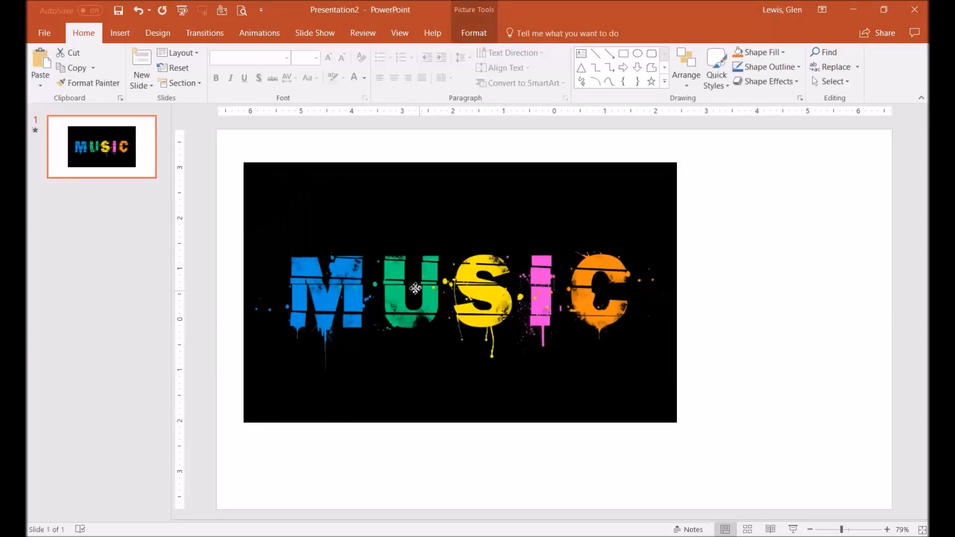
pyautogui.moveTo(459, 292); pyautogui.dragTo(444, 284)
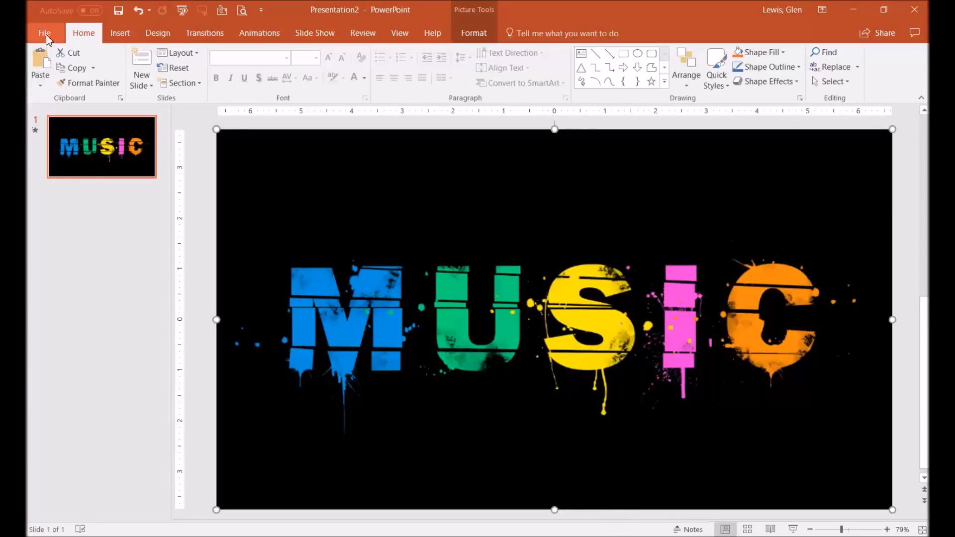
# Step: Export the video as 'How to convert audio to video with background picture'
pyautogui.click(44, 33)
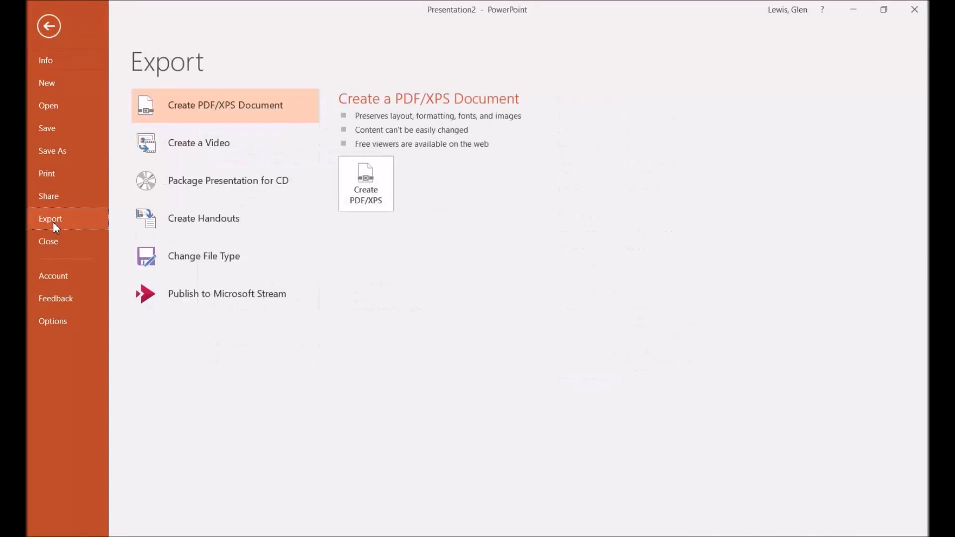
pyautogui.moveTo(222, 163)
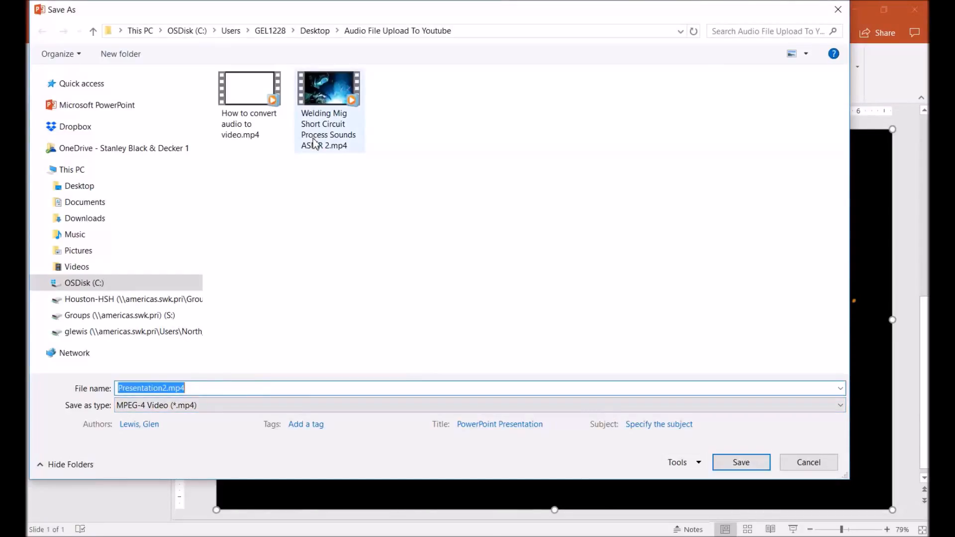
pyautogui.click(249, 89)
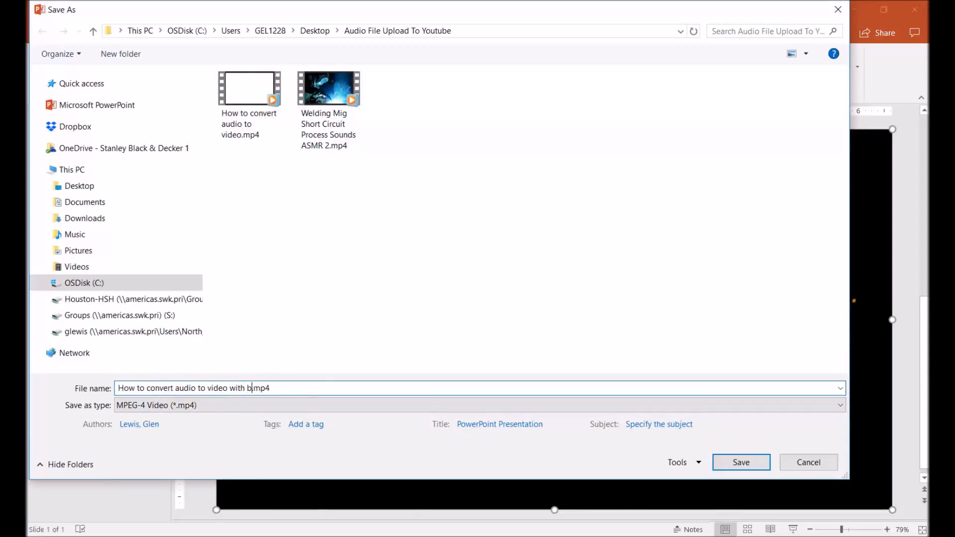
pyautogui.write('ackgroud')
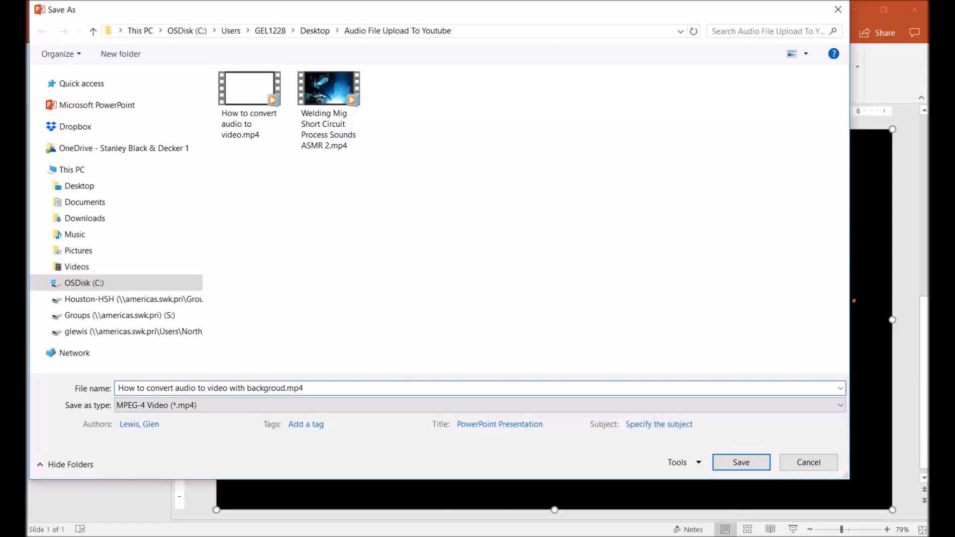
pyautogui.write('pict')
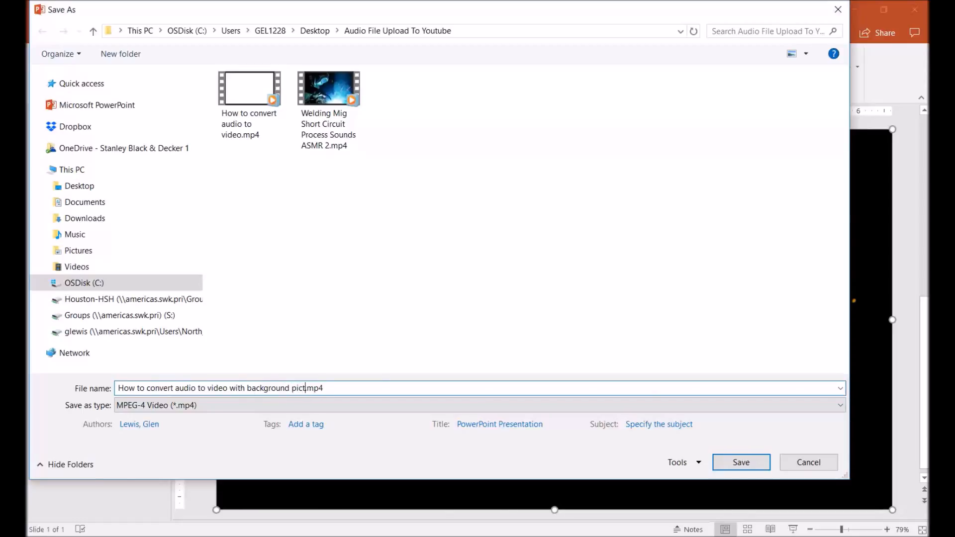
pyautogui.click(741, 462)
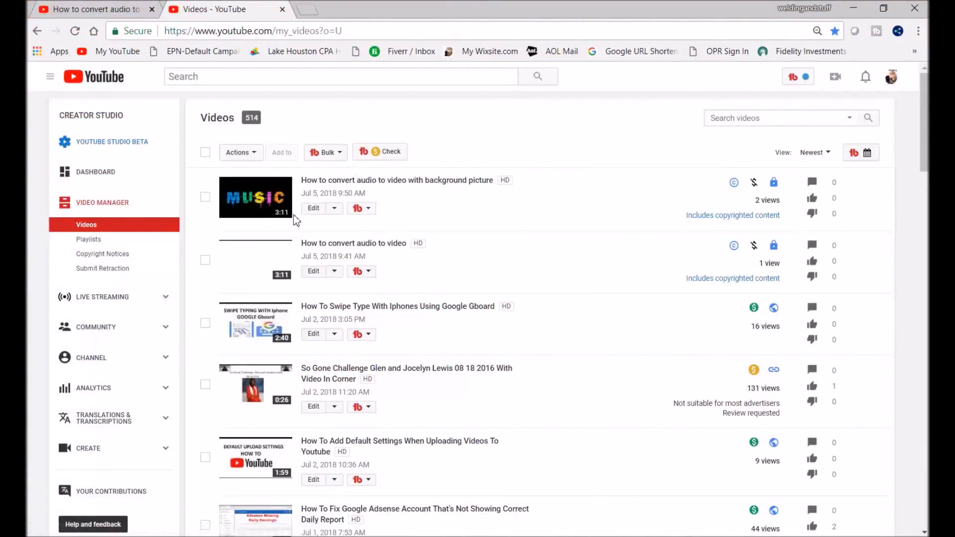
pyautogui.moveTo(287, 210)
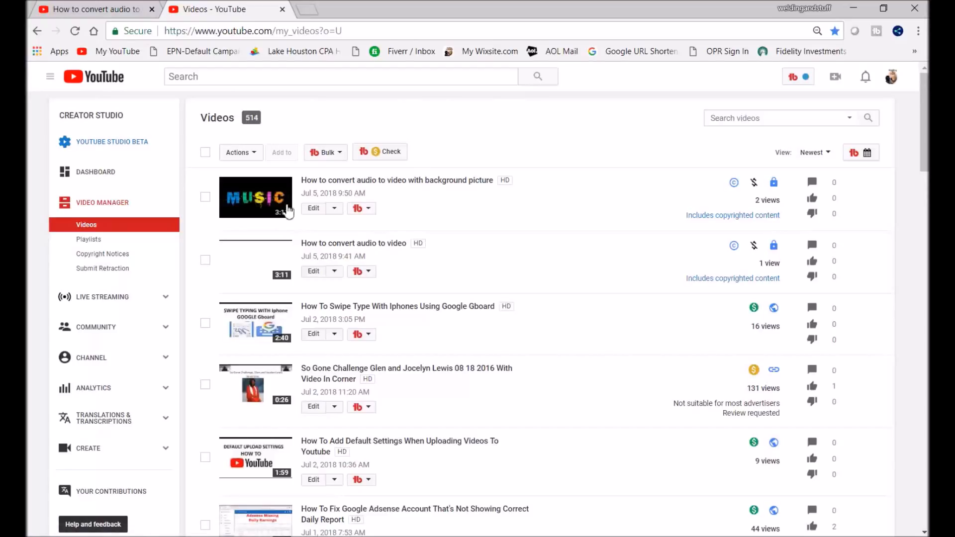
pyautogui.moveTo(287, 212)
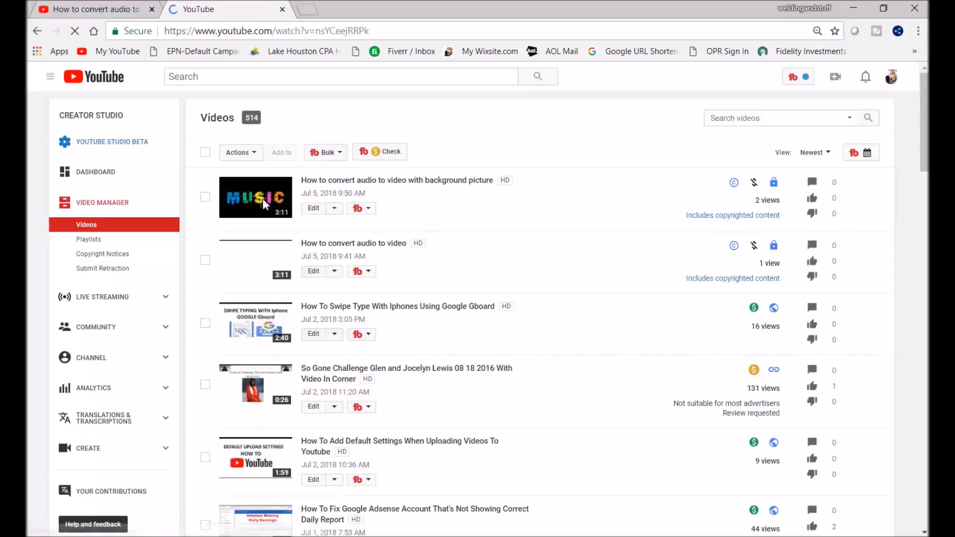
# Step: Open the MUSIC-thumbnail video's watch page and play it full screen
pyautogui.click(255, 198)
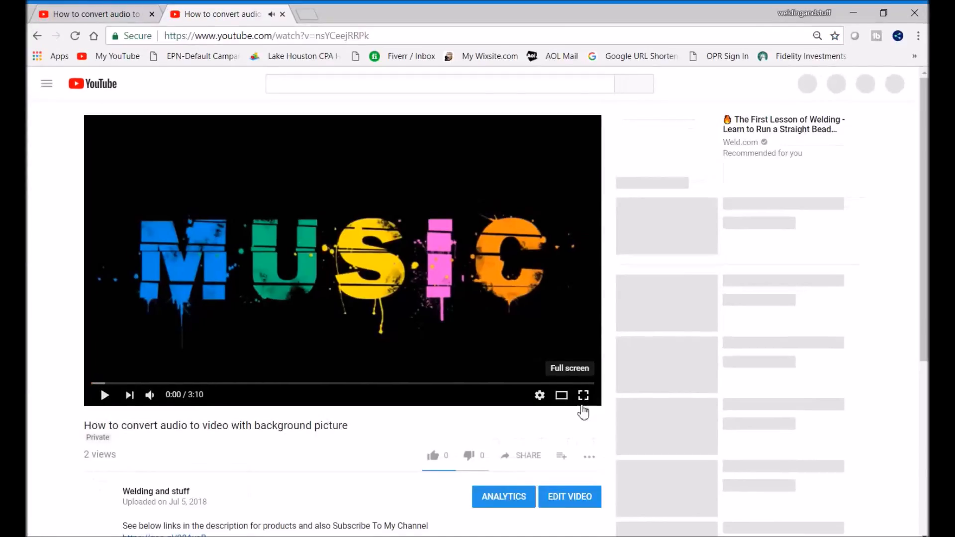
pyautogui.click(583, 395)
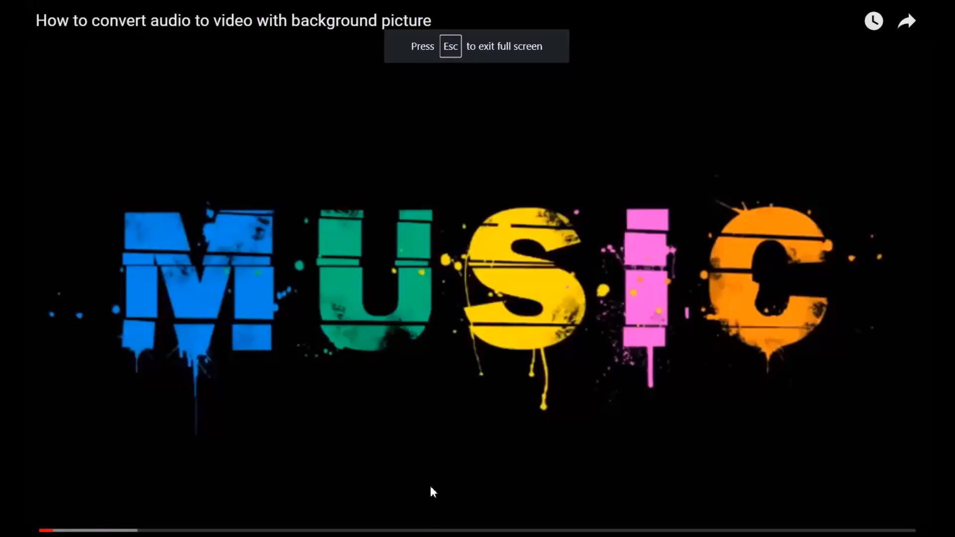